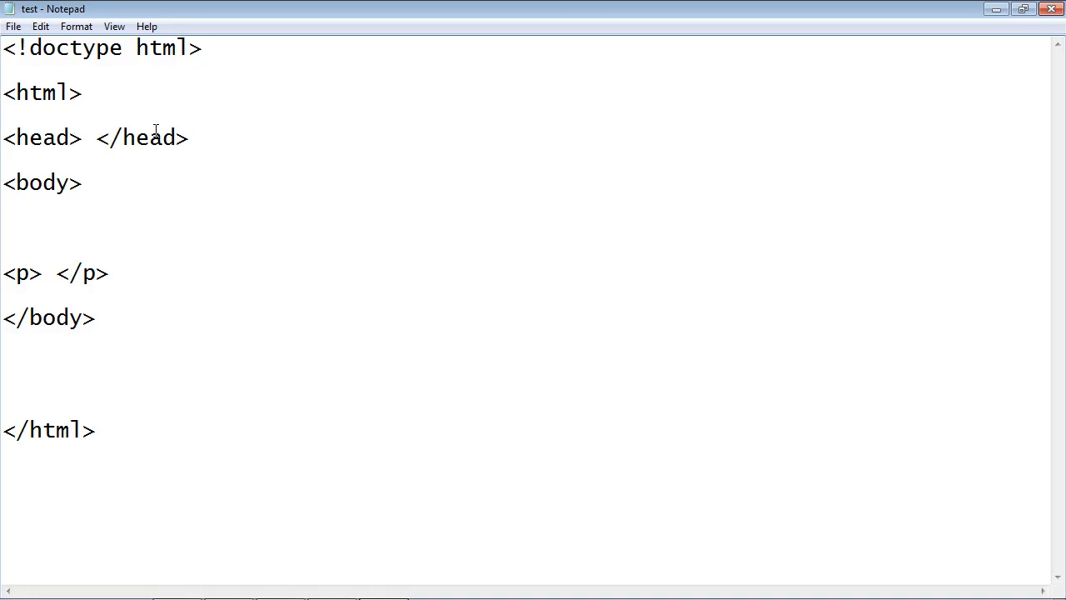
Point out the paragraph and body tags to show their parent-child relationship.
click(43, 273)
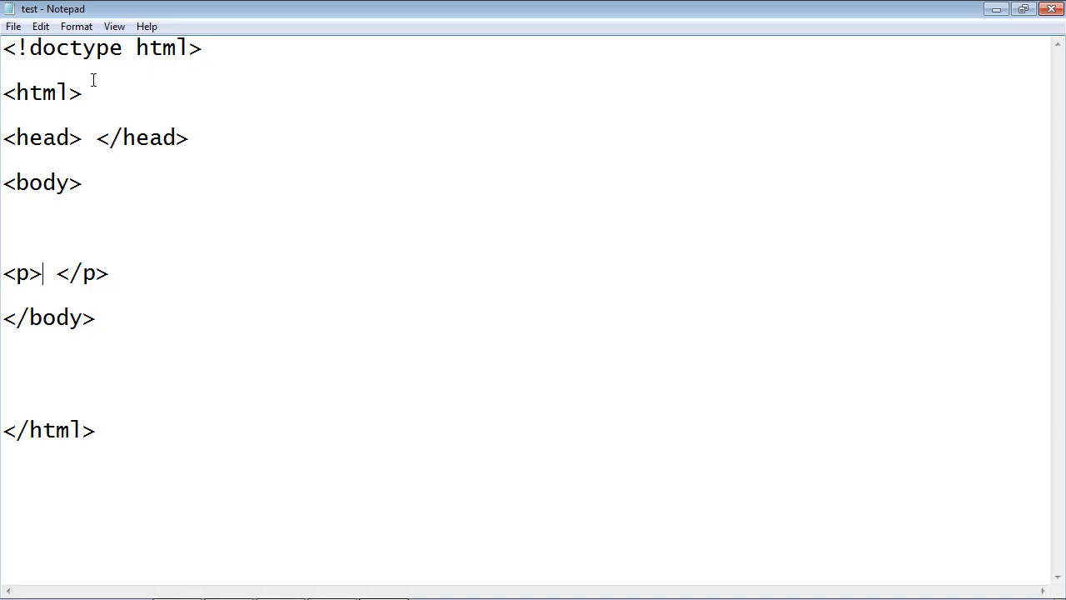
double_click(47, 430)
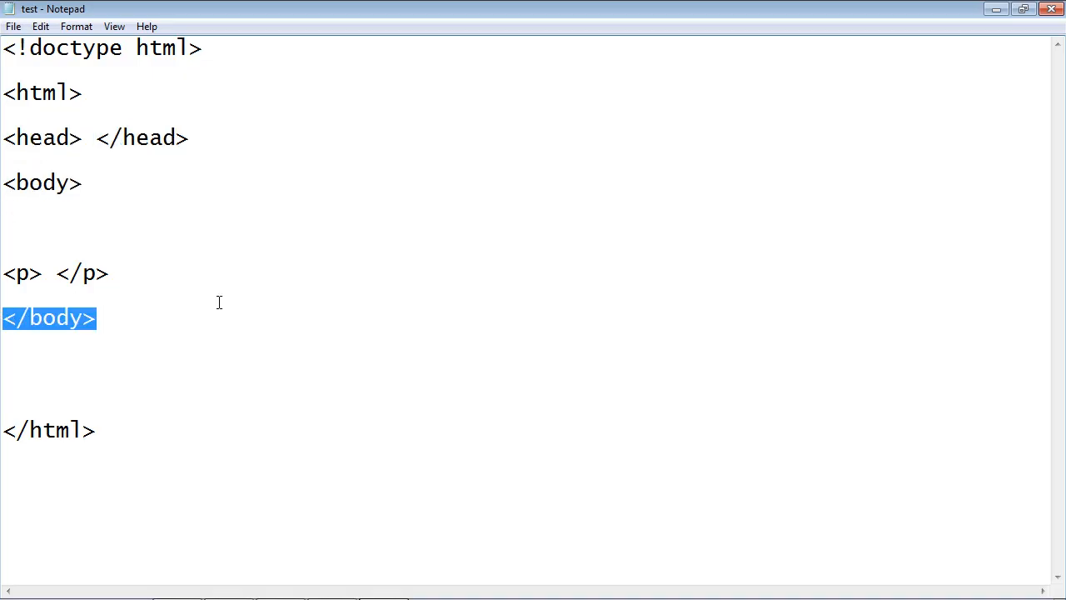
mouse_move(106, 91)
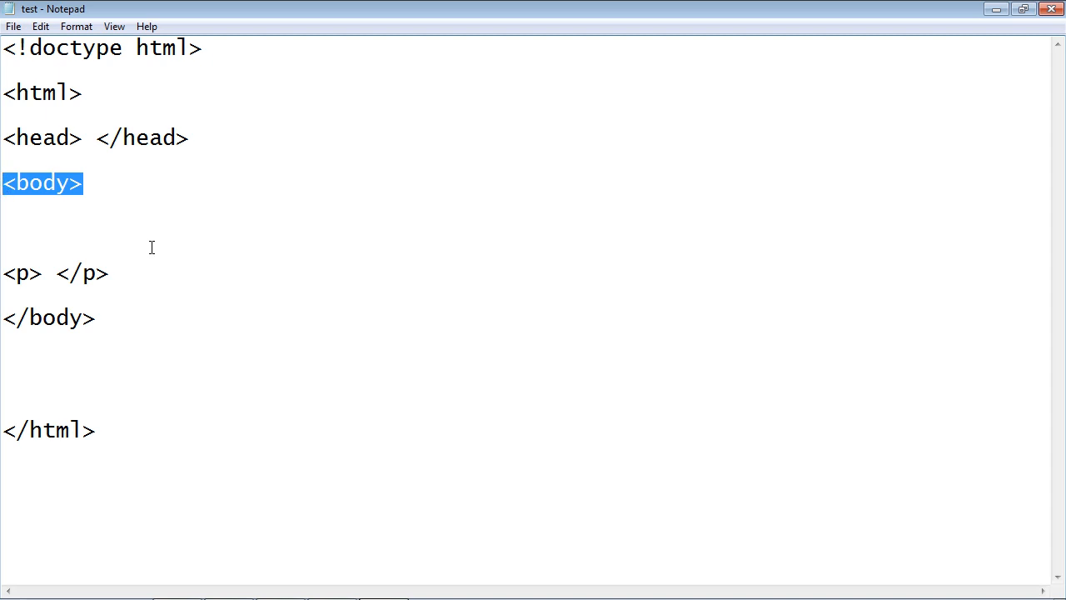
mouse_move(125, 278)
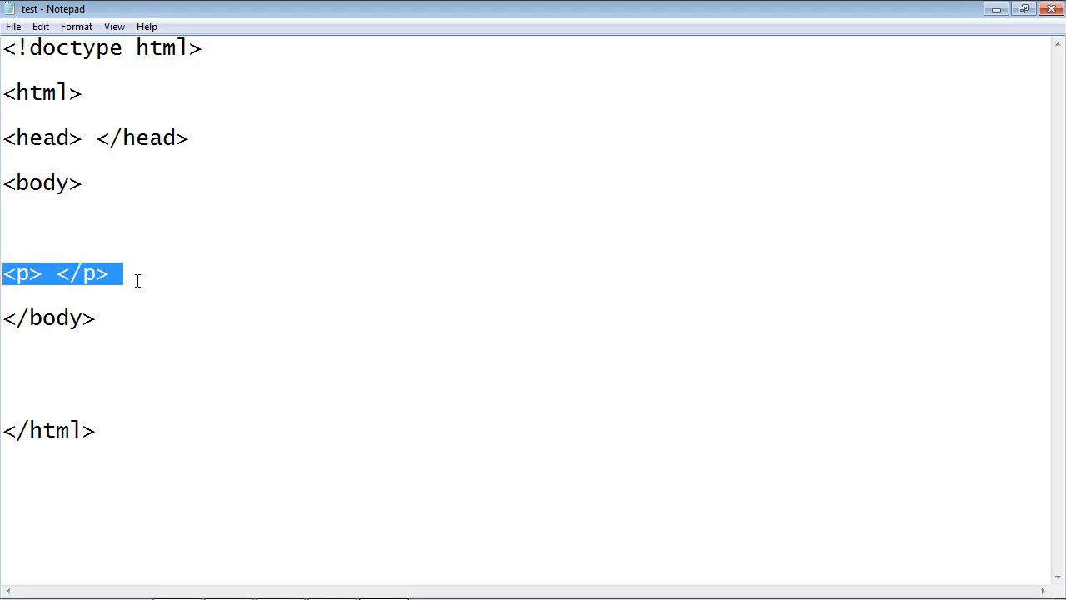
double_click(42, 181)
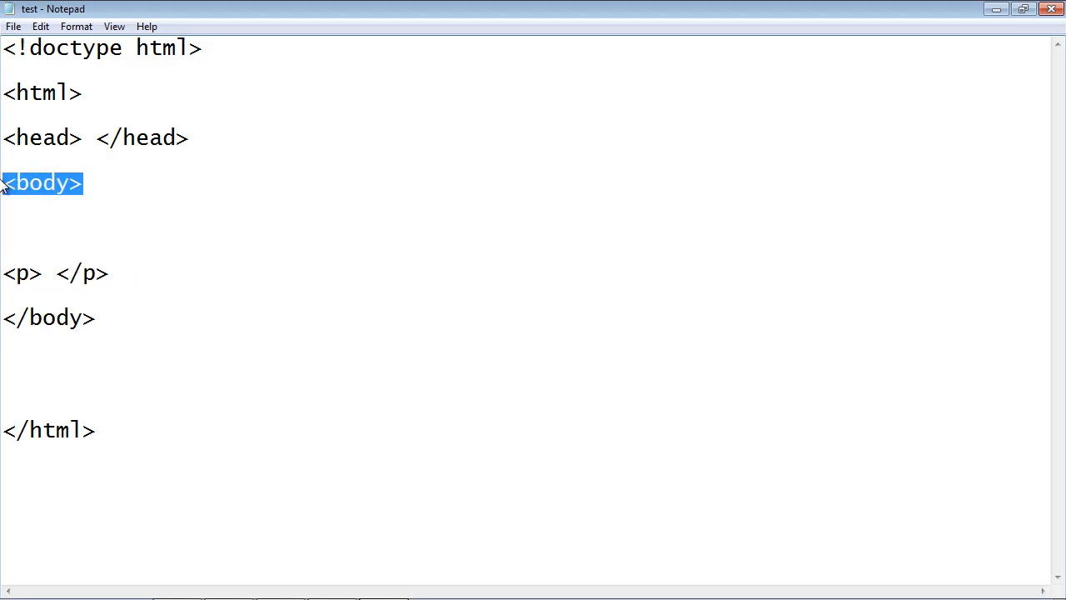
click(120, 273)
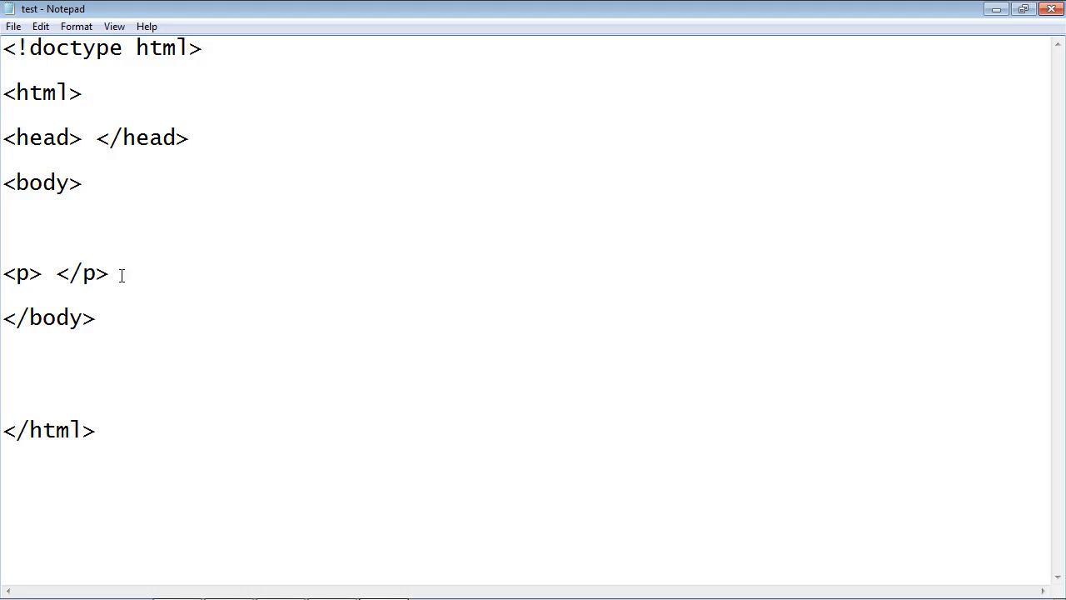
Move the paragraph's </p> below </body> so the tags become mismatched.
drag(53, 274, 120, 273)
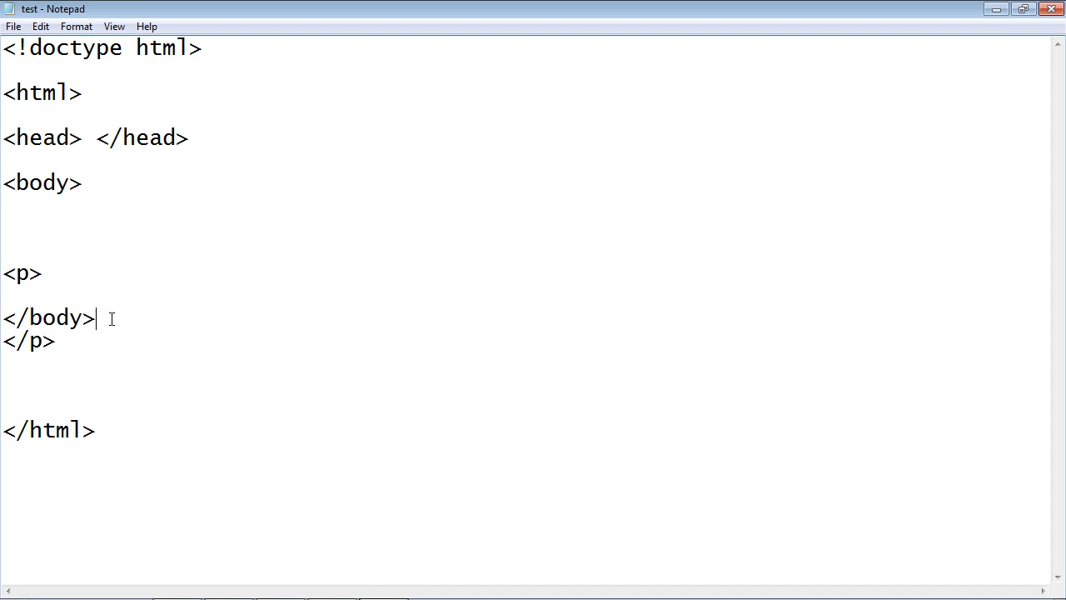
double_click(47, 317)
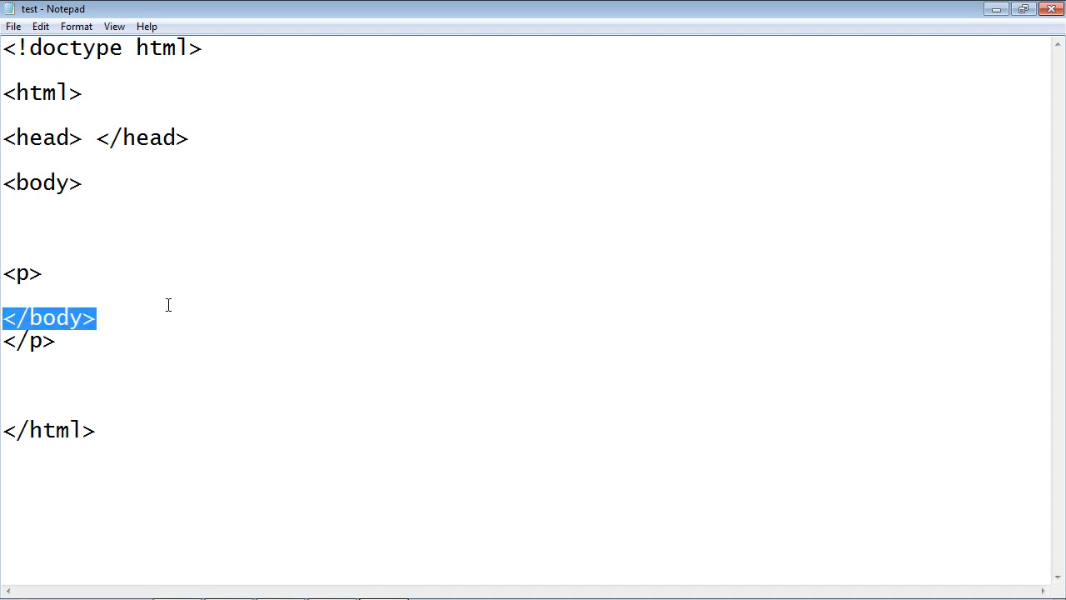
mouse_move(154, 303)
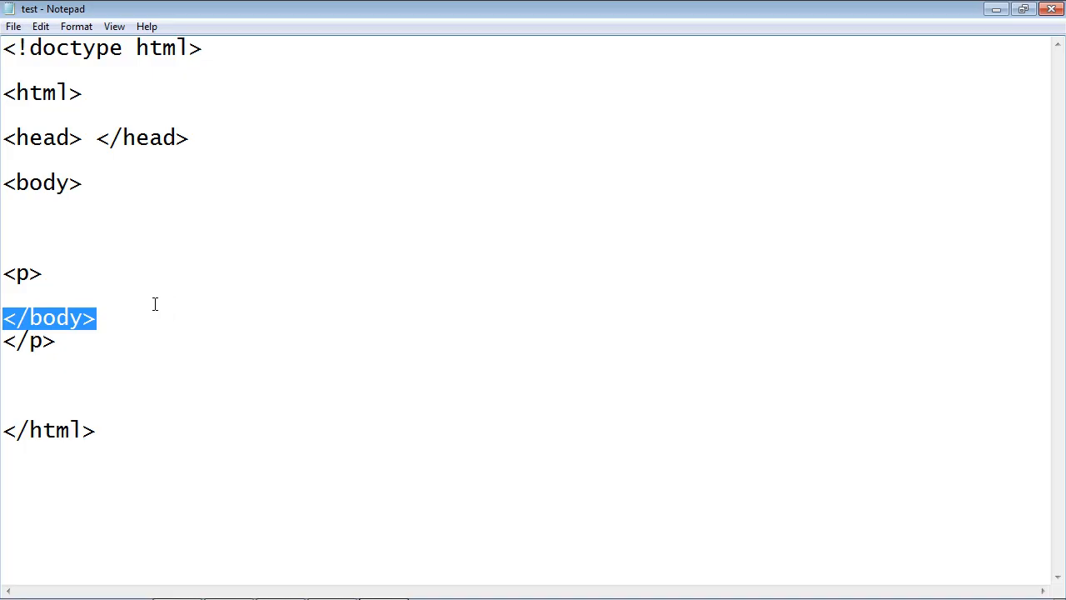
mouse_move(83, 350)
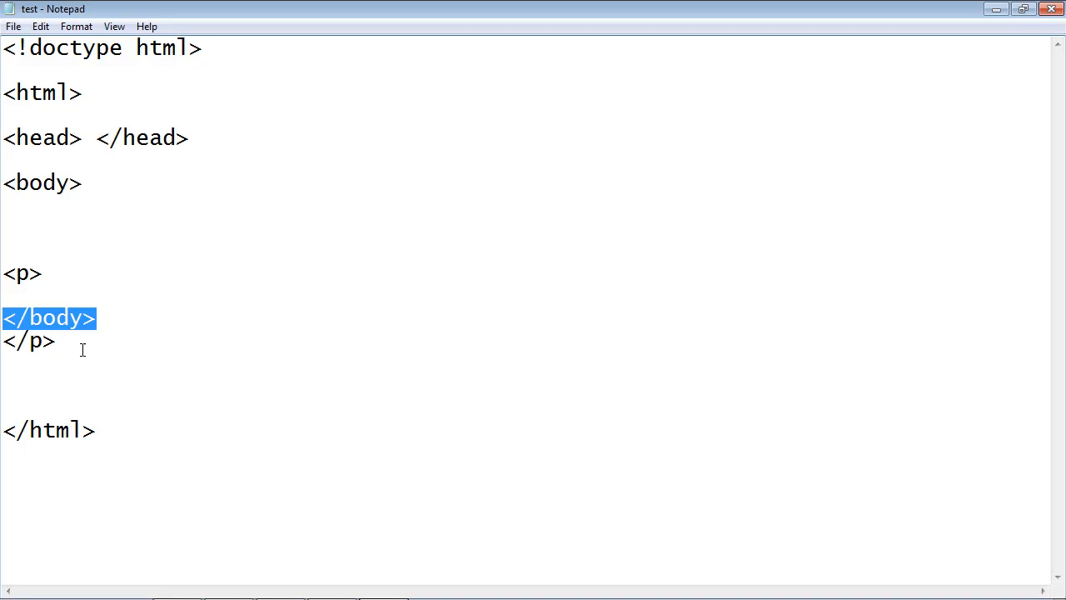
Add </p> after <p> on the paragraph line, leaving the stray </p> below </body>.
click(56, 273)
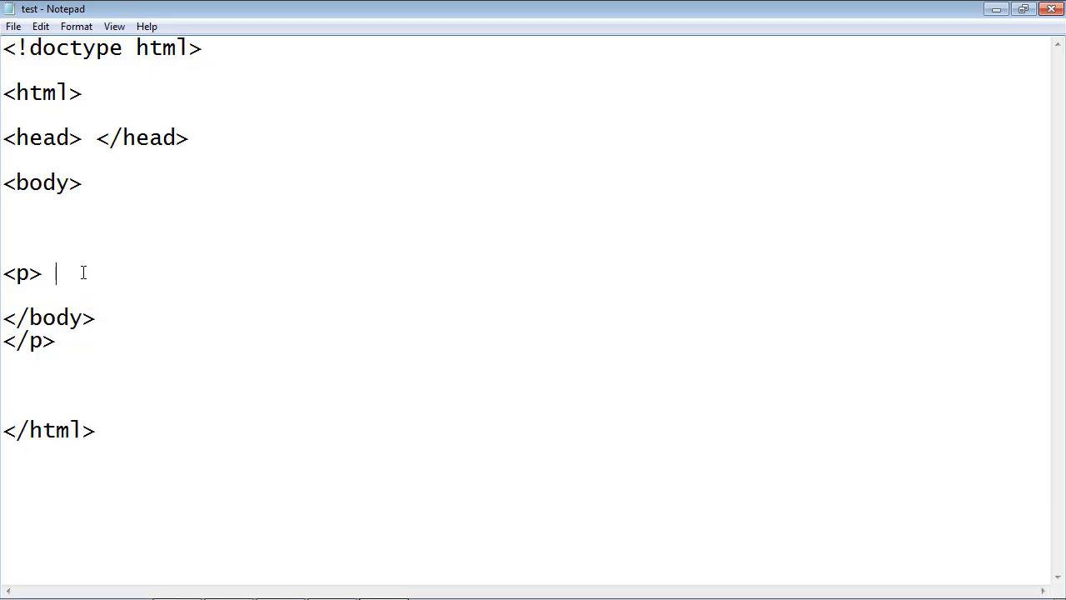
text(</p>)
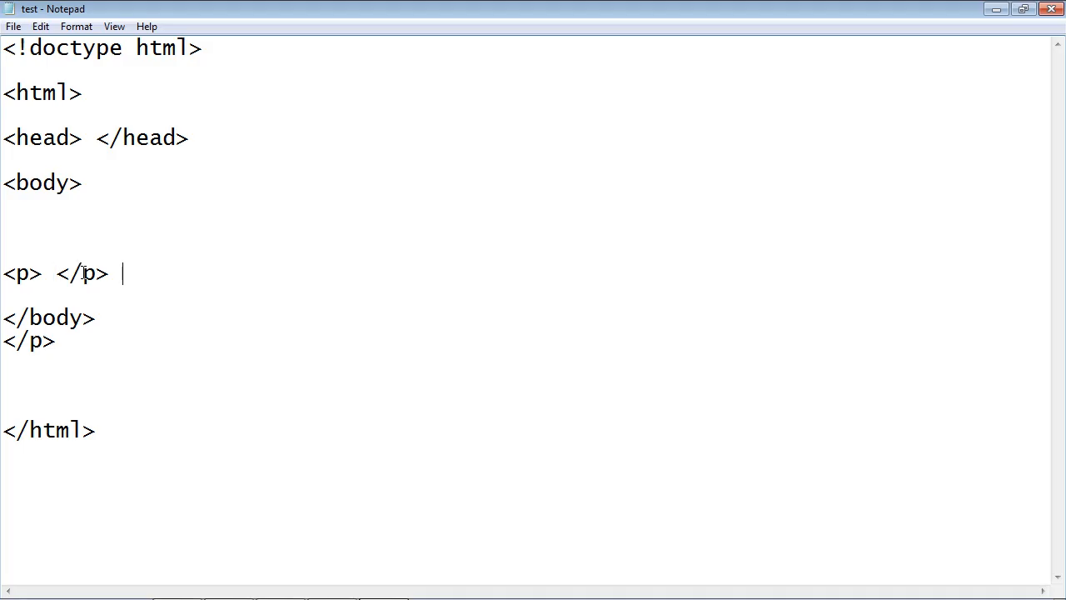